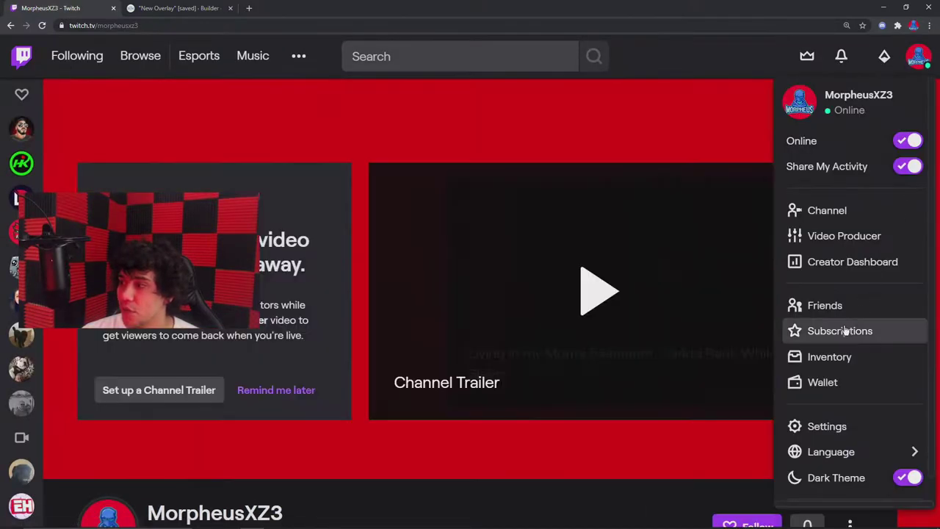
Step: Go from the profile menu into the Creator Dashboard and reach Extensions via the left navigation
left_click(852, 261)
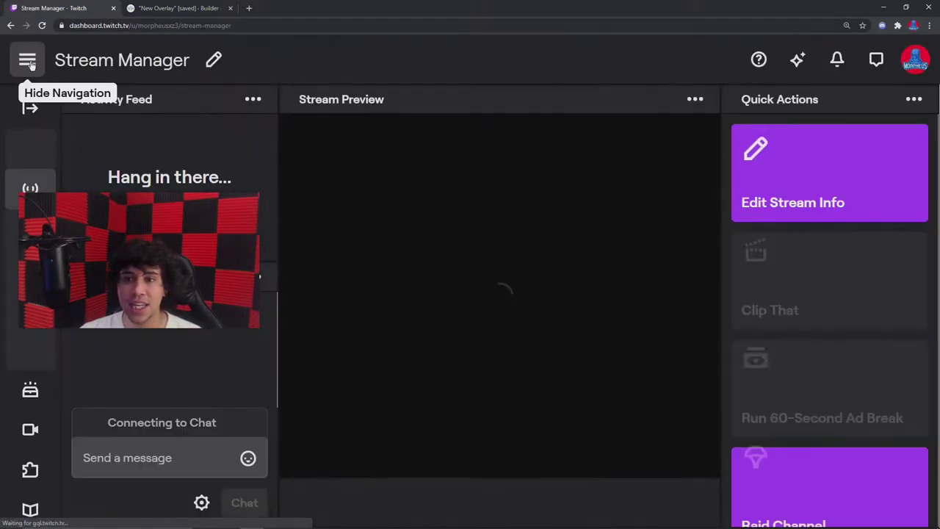
left_click(27, 59)
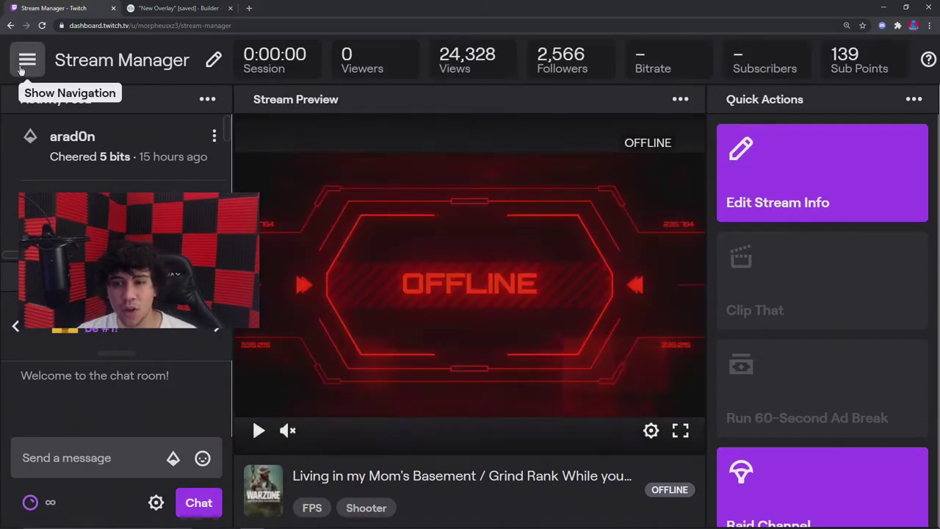
left_click(27, 59)
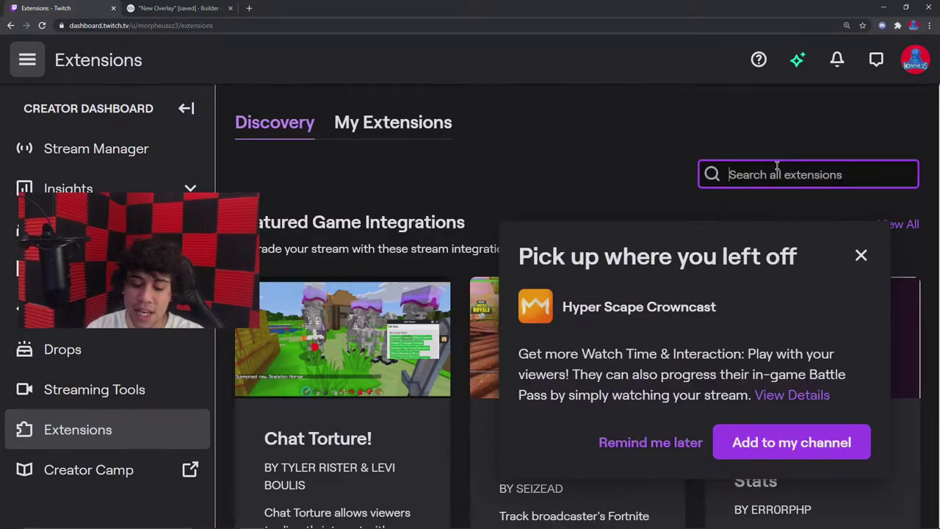
Step: Search extensions for 'OVERL' and open the Overlay Expert result's Configure window
type("OVERL")
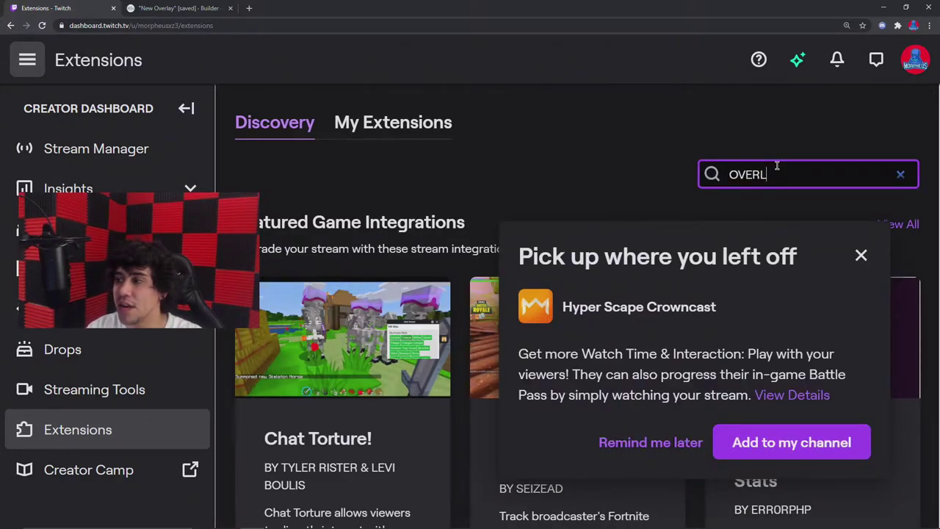
key("Return")
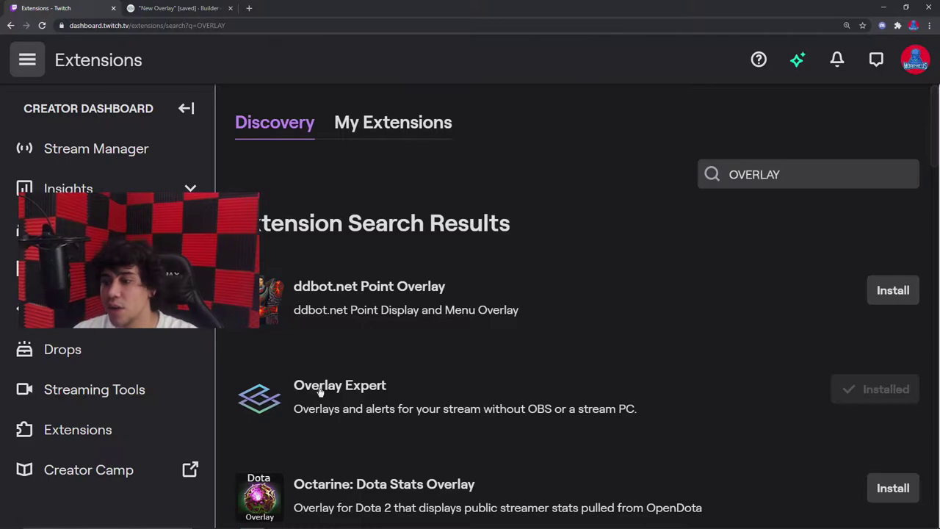
left_click(339, 385)
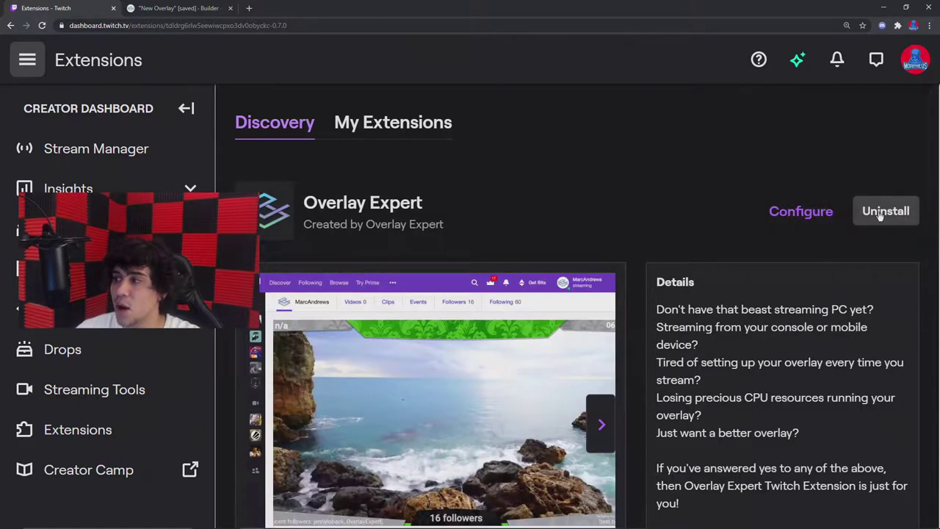
mouse_move(800, 211)
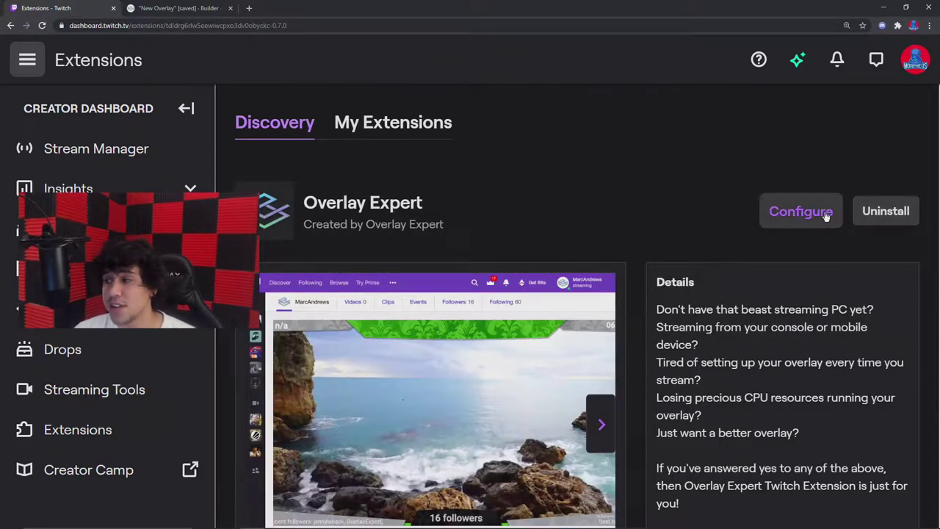
mouse_move(886, 211)
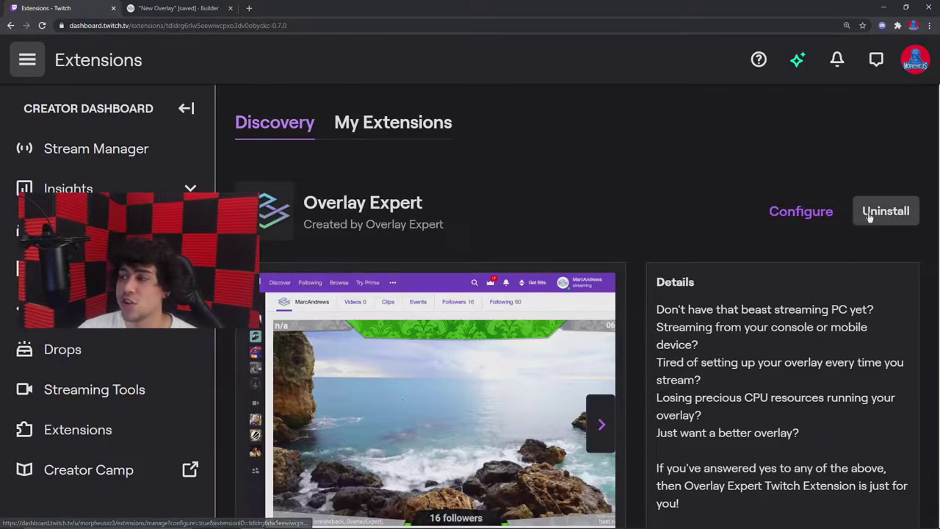
left_click(800, 211)
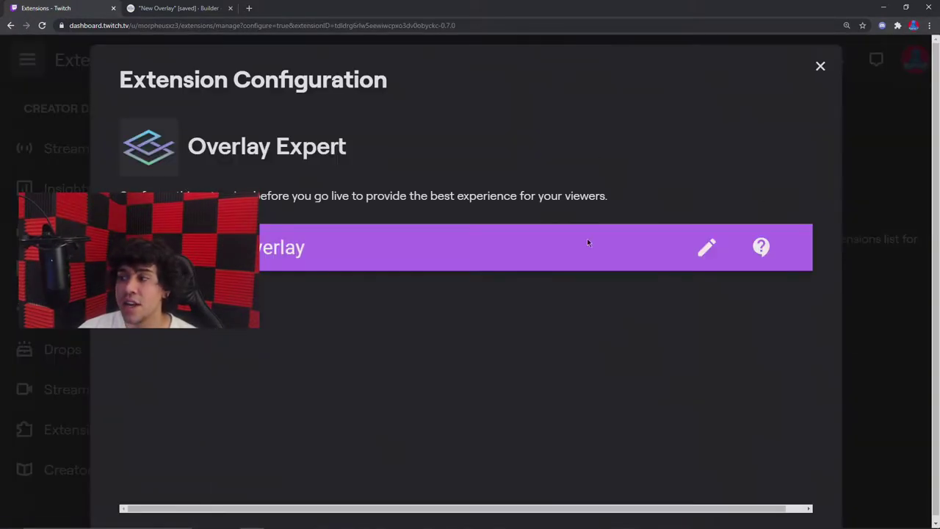
Step: Launch the overlay in the Overlay Expert Builder from its edit pencil
left_click(705, 247)
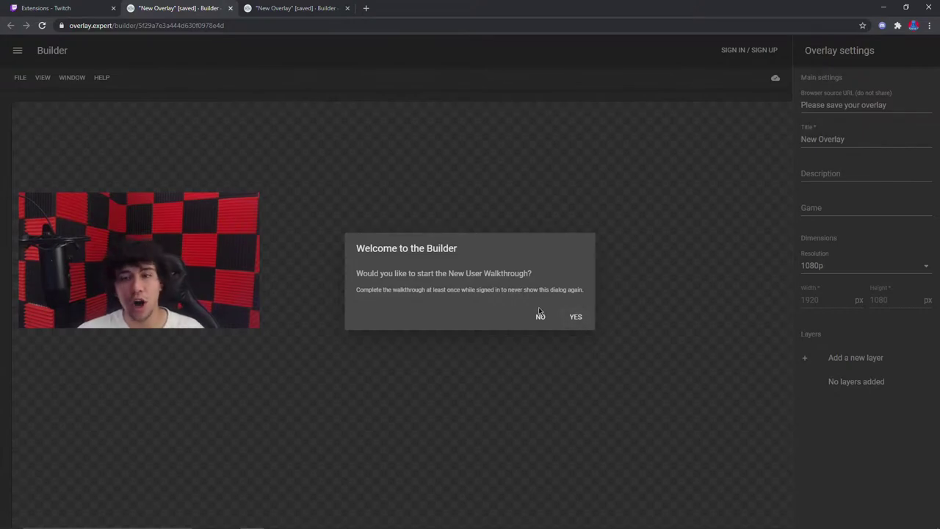
Step: Answer NO to the 'Welcome to the Builder' walkthrough and leave the empty New Overlay showing
left_click(540, 317)
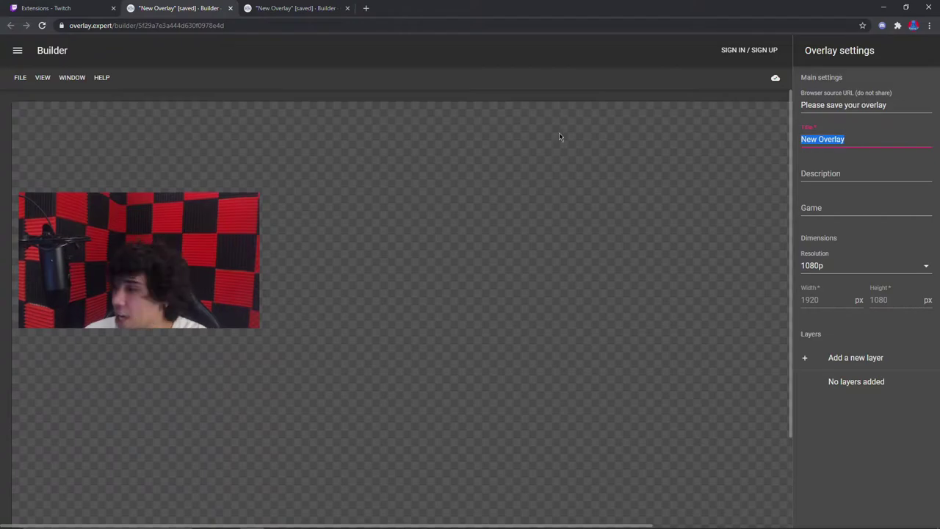
left_click(867, 174)
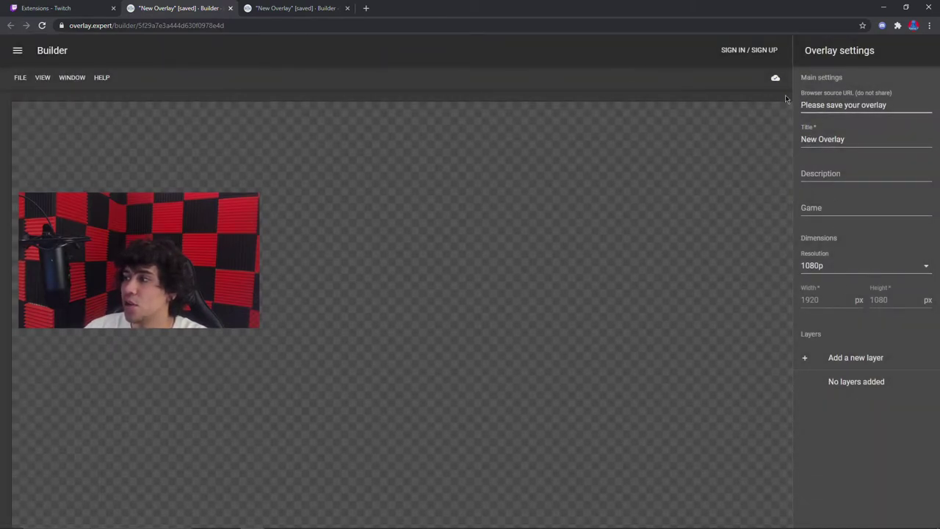
left_click(18, 50)
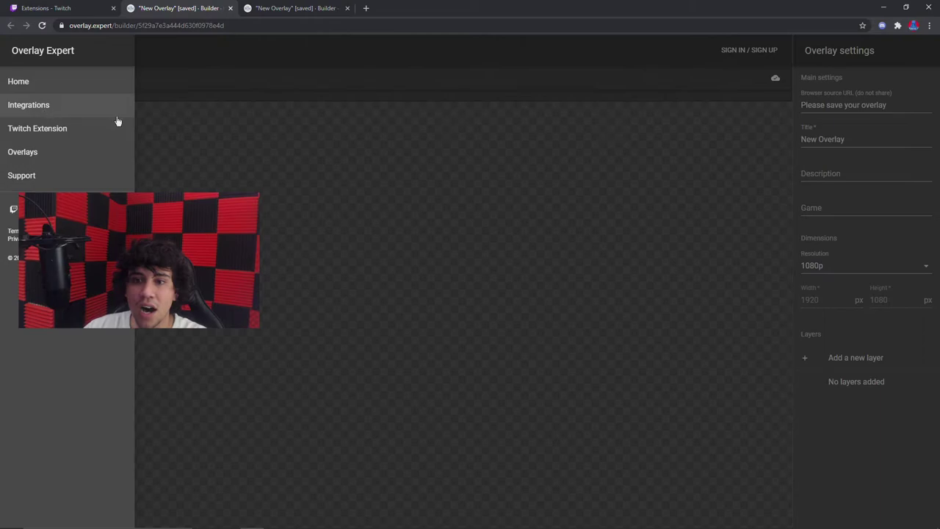
left_click(18, 50)
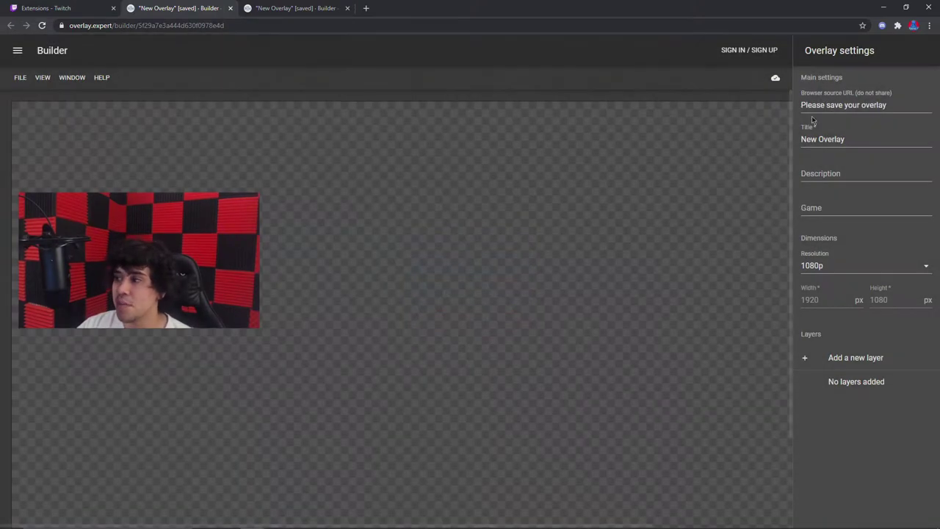
Step: Add a 'New content item' layer and show its Alerts Type choices
left_click(855, 358)
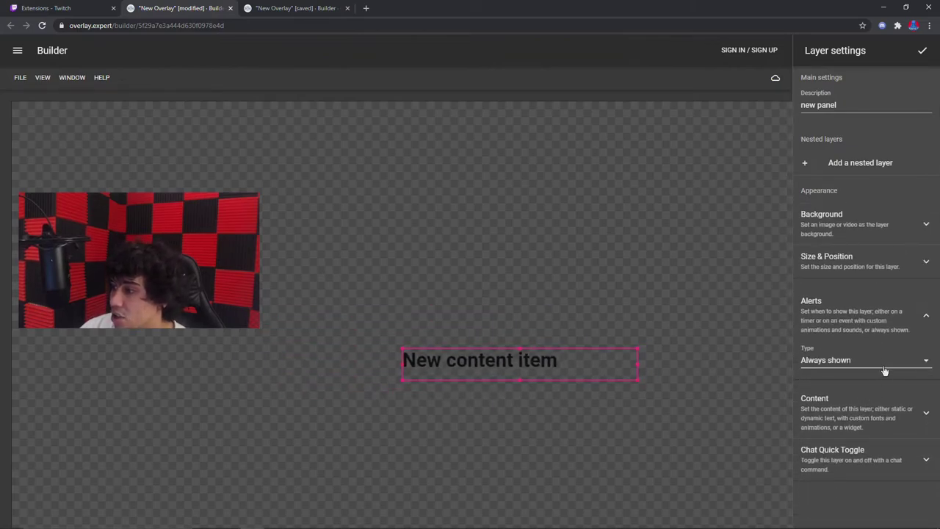
left_click(865, 360)
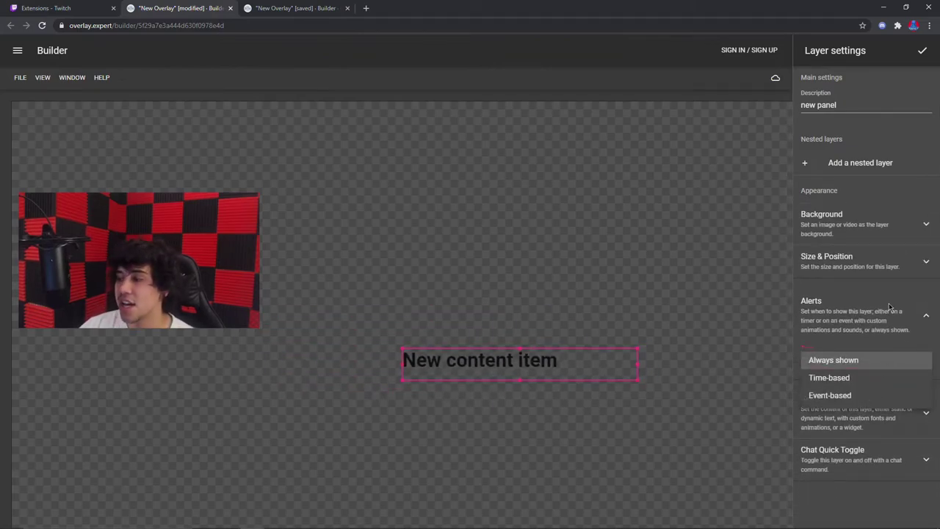